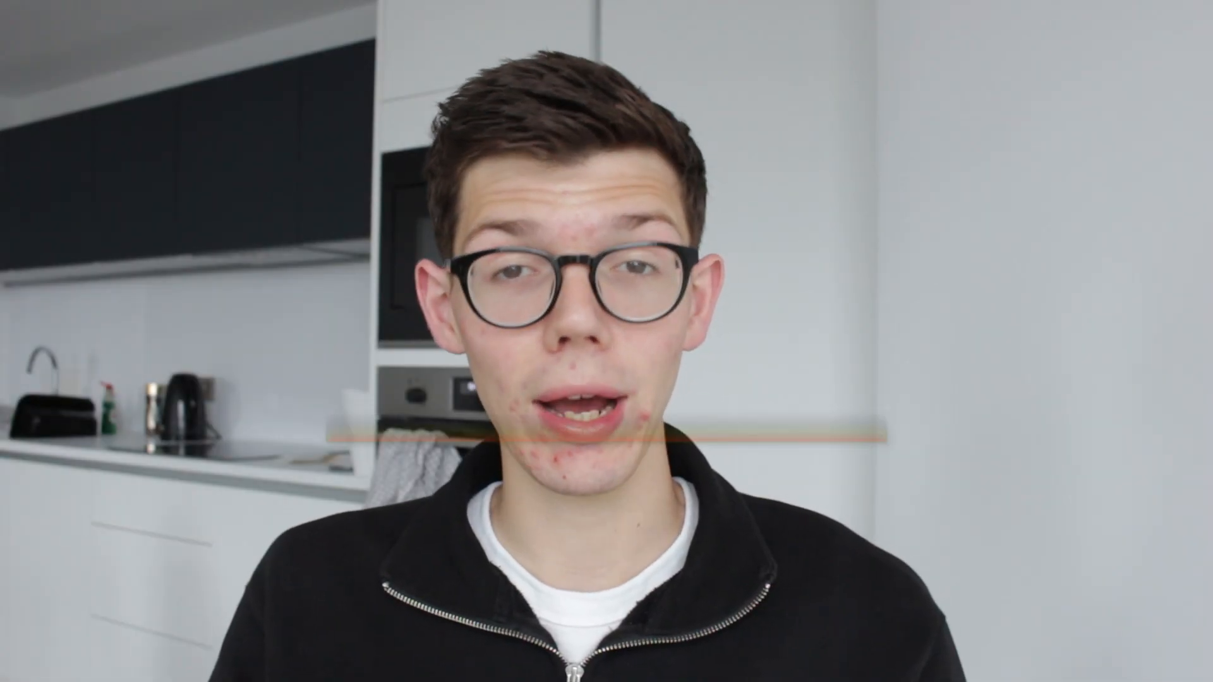
Open the Move or Copy dialog for Sheet1 from its tab's context menu.
{"action": "left_click", "coordinate": [959, 356]}
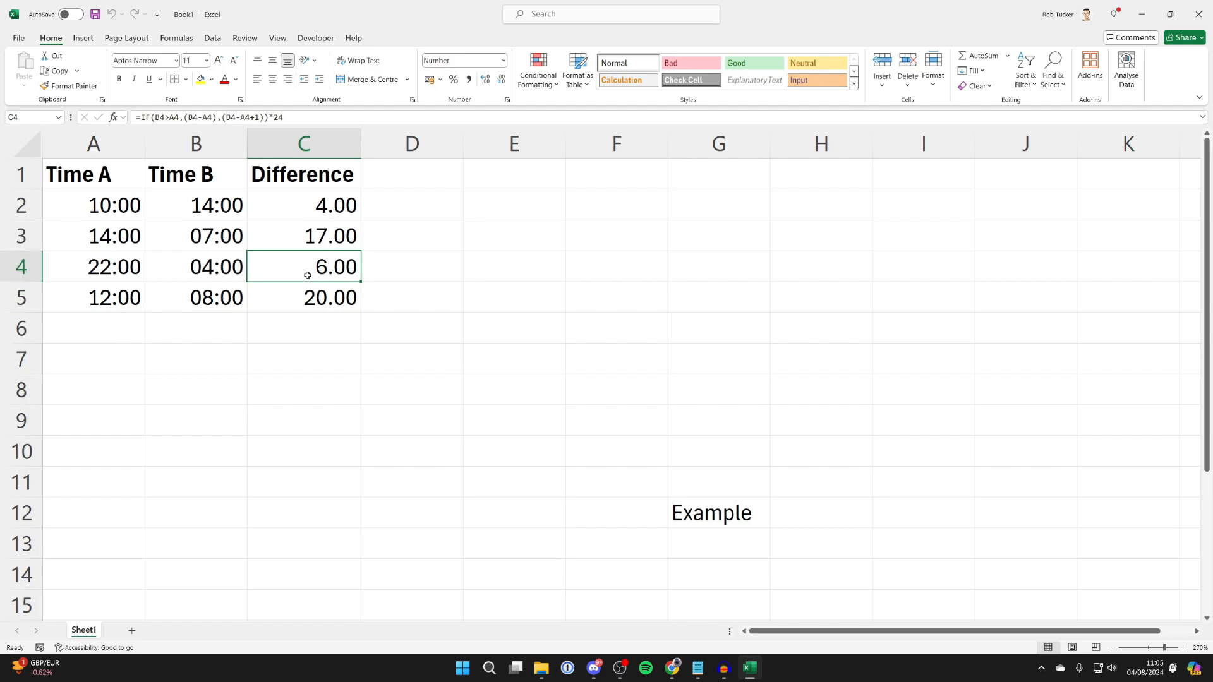
{"action": "mouse_move", "coordinate": [161, 412]}
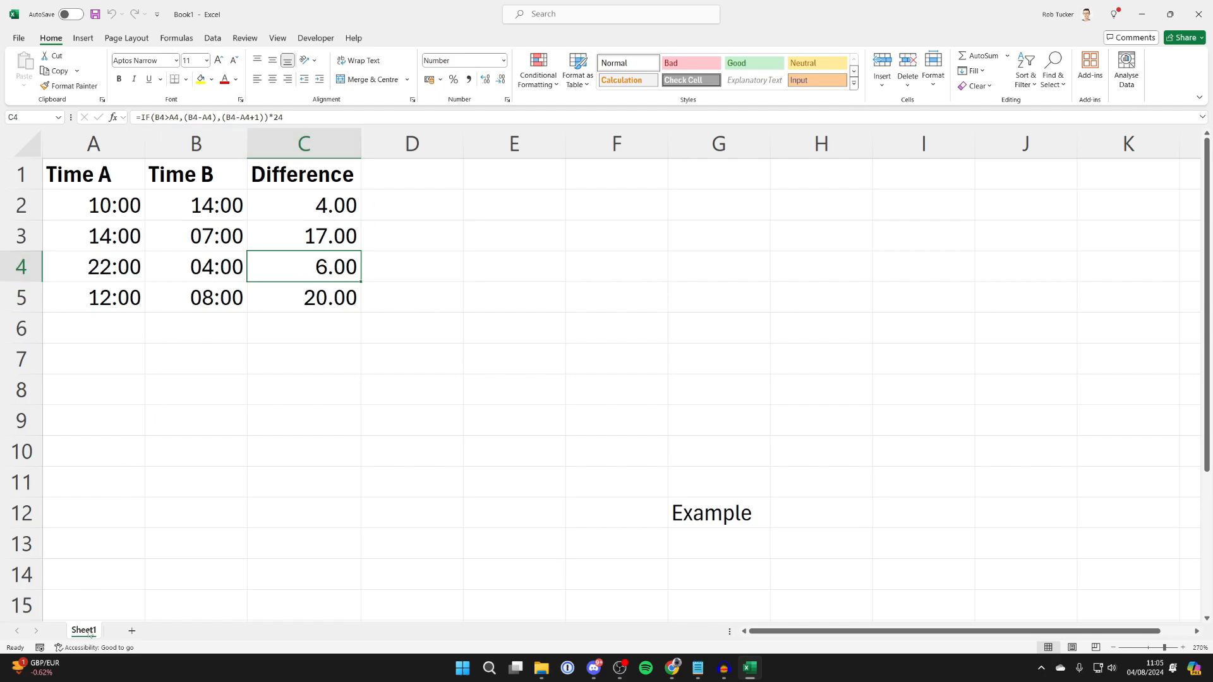
{"action": "right_click", "coordinate": [84, 630]}
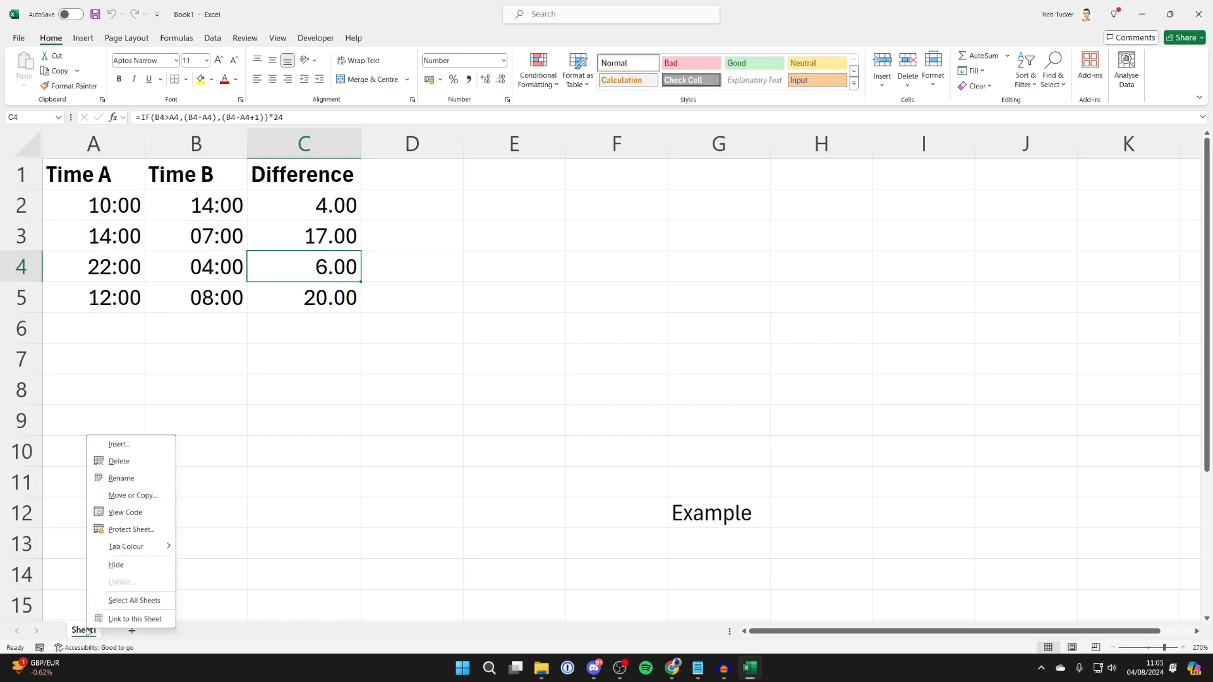
{"action": "left_click", "coordinate": [131, 495]}
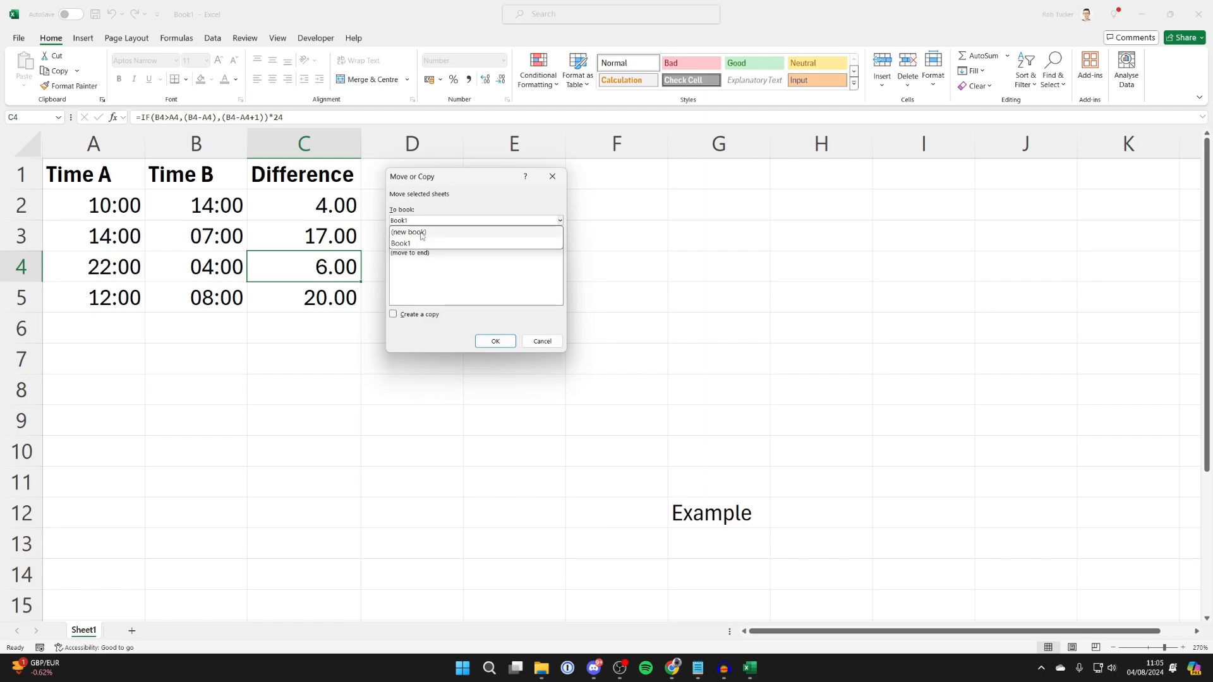
Copy Sheet1 into a new workbook, Book3, and maximize the Book3 window.
{"action": "left_click", "coordinate": [409, 231]}
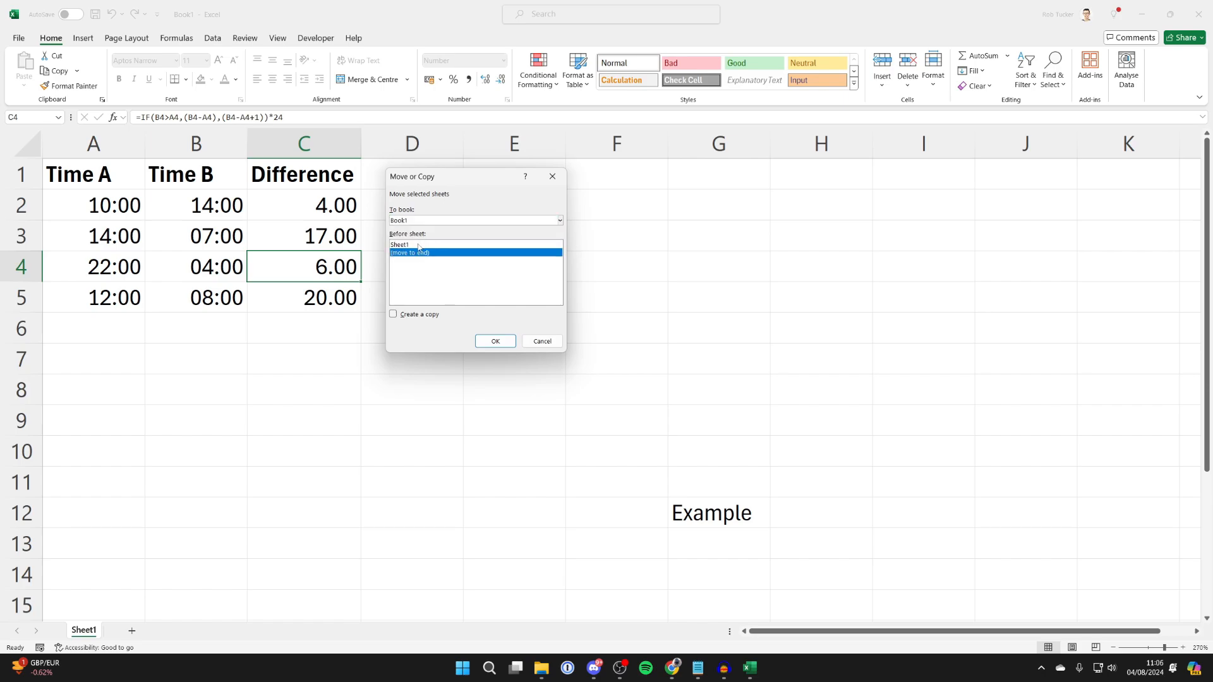
{"action": "left_click", "coordinate": [393, 314]}
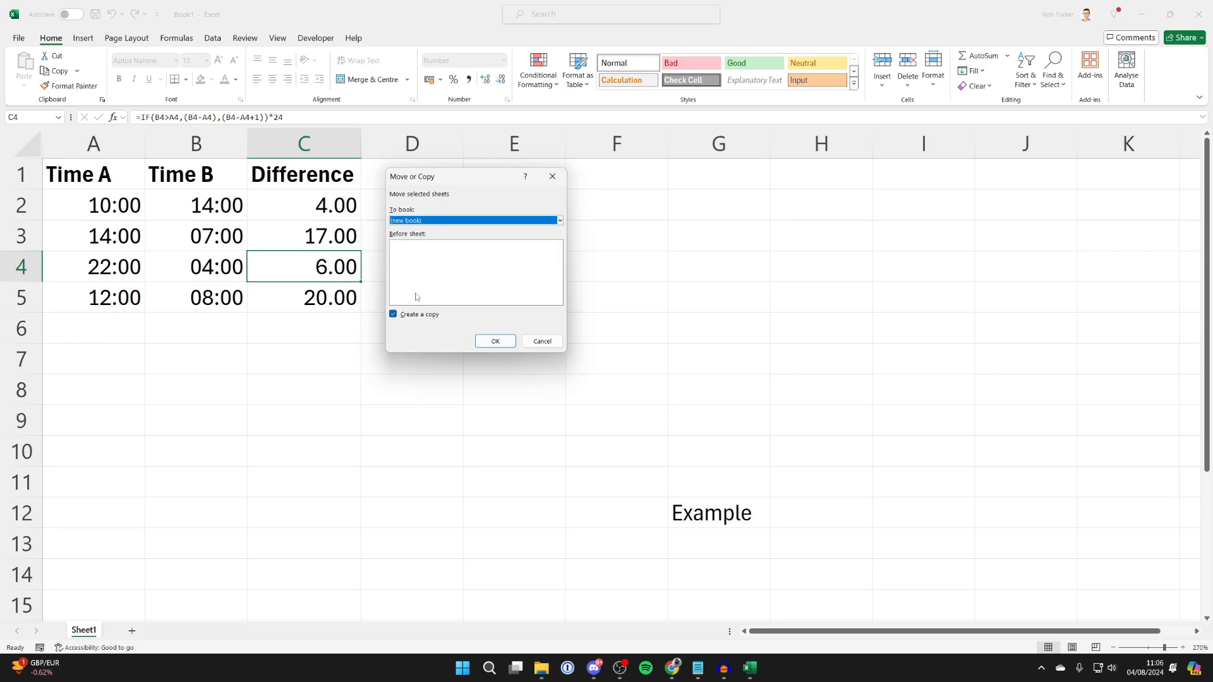
{"action": "left_click", "coordinate": [495, 341]}
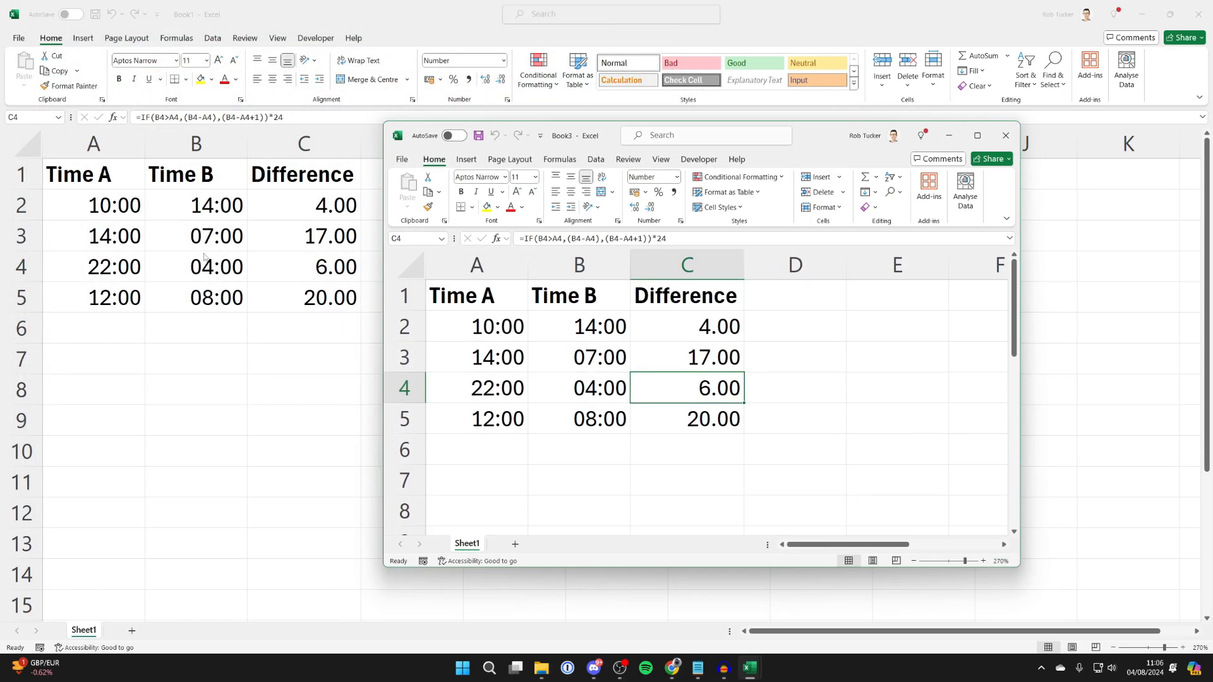
{"action": "left_click", "coordinate": [1004, 135]}
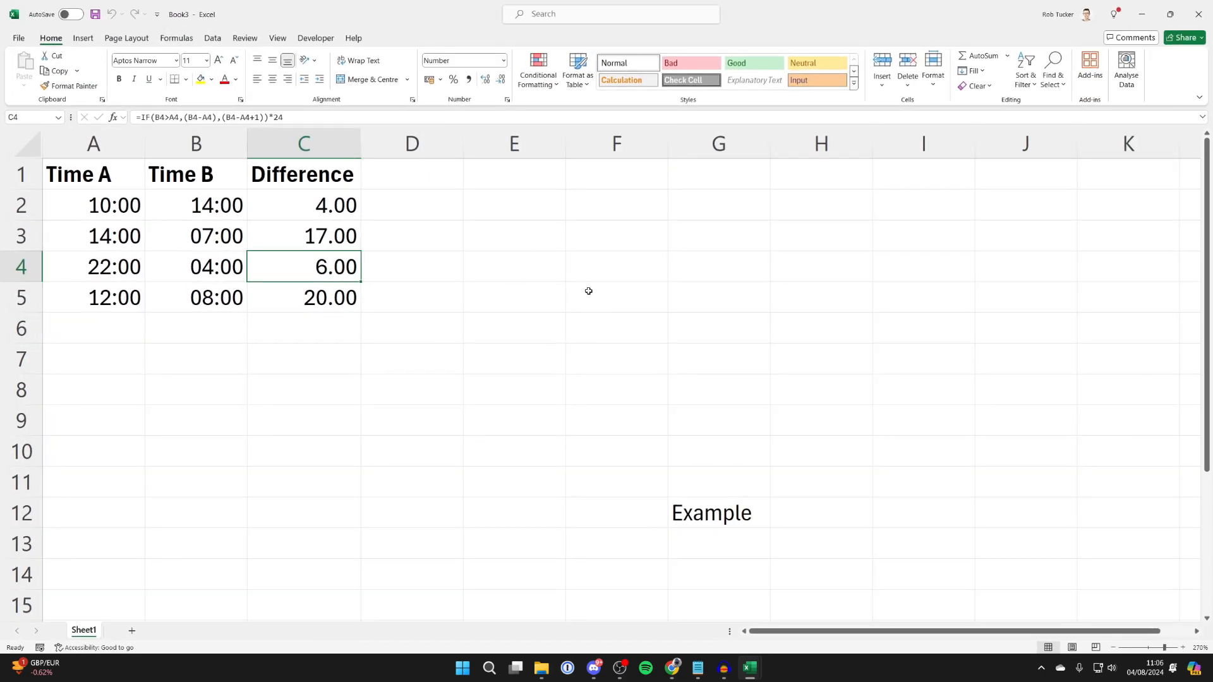